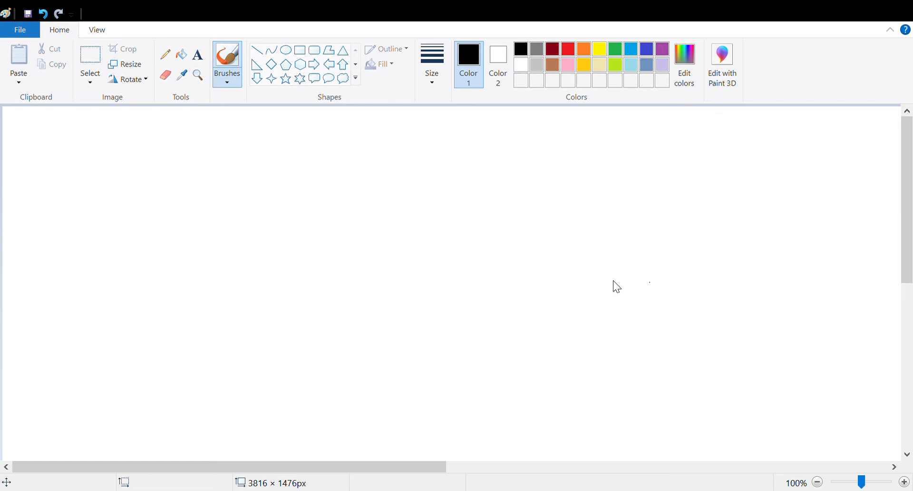
pyautogui.moveTo(94, 12)
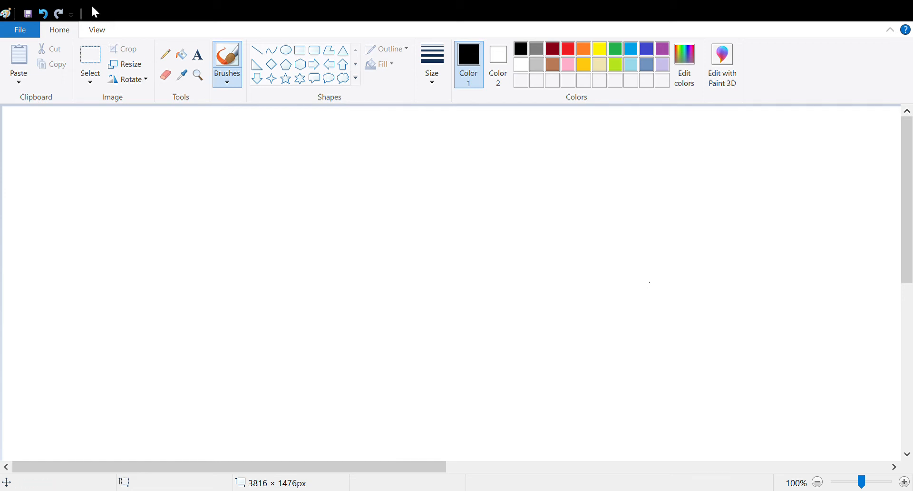
# Step: Draw a large empty text box across the upper-left area of the blank canvas
pyautogui.click(198, 54)
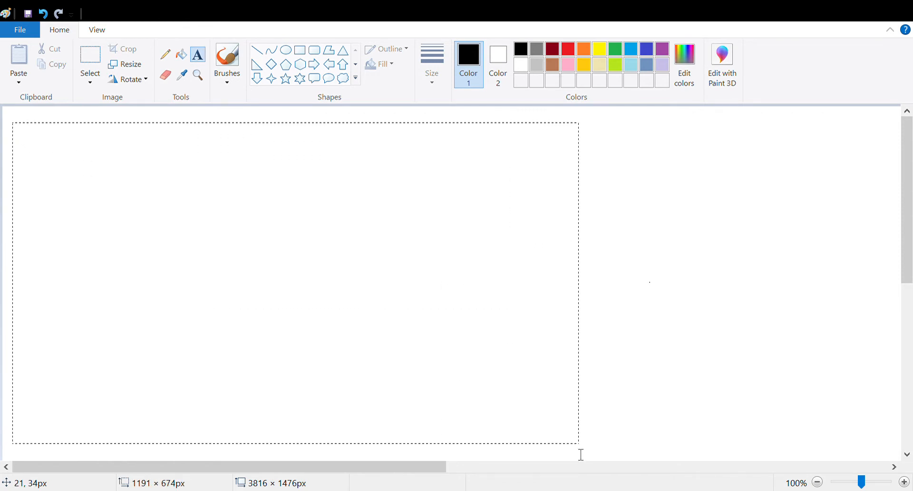
# Step: Type the bold Consolas lines 'Project:', 'Data Analysis' and 'Web development' in the text box
pyautogui.click(196, 55)
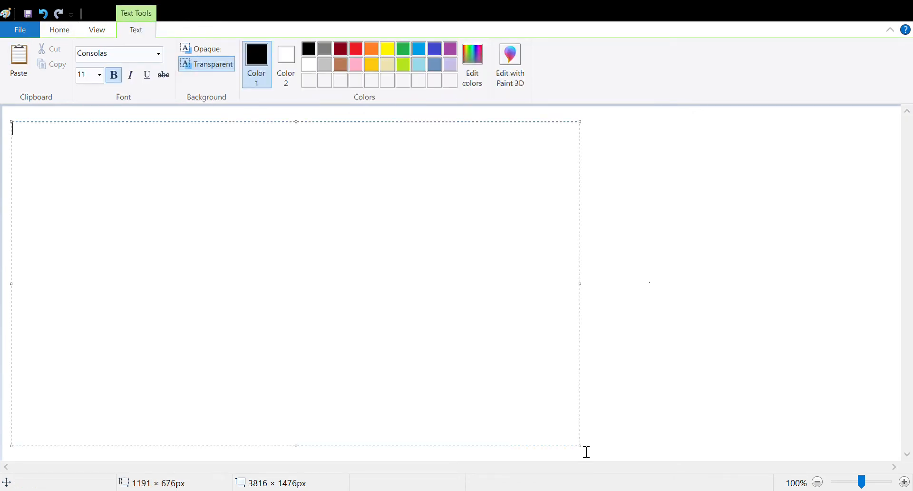
pyautogui.write('Project')
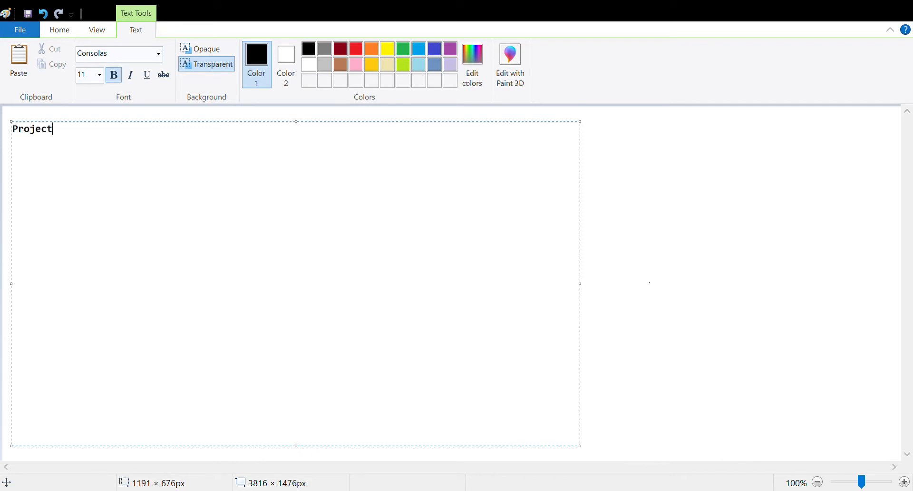
pyautogui.write(':')
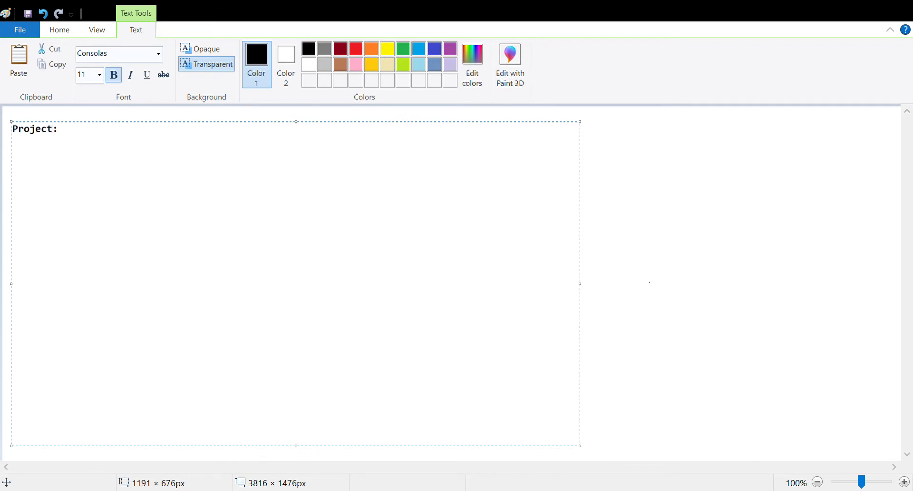
pyautogui.write('Data Analysis')
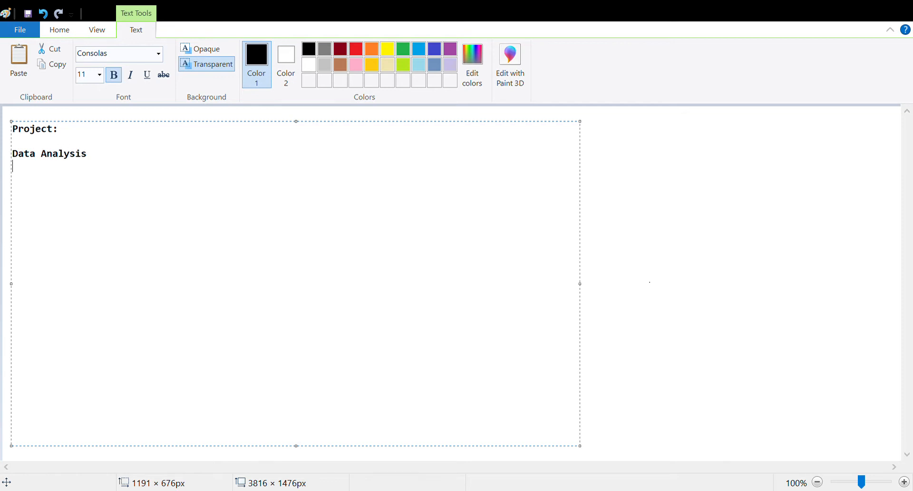
pyautogui.write('Web de')
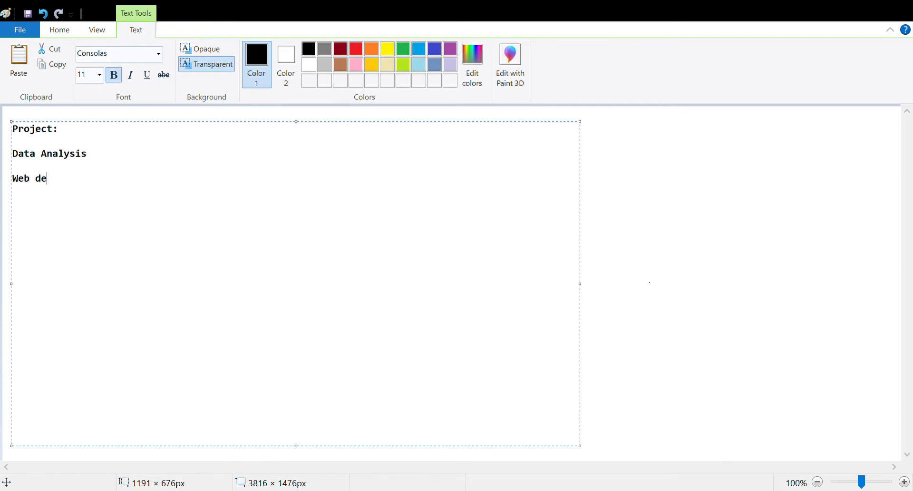
pyautogui.write('velopment')
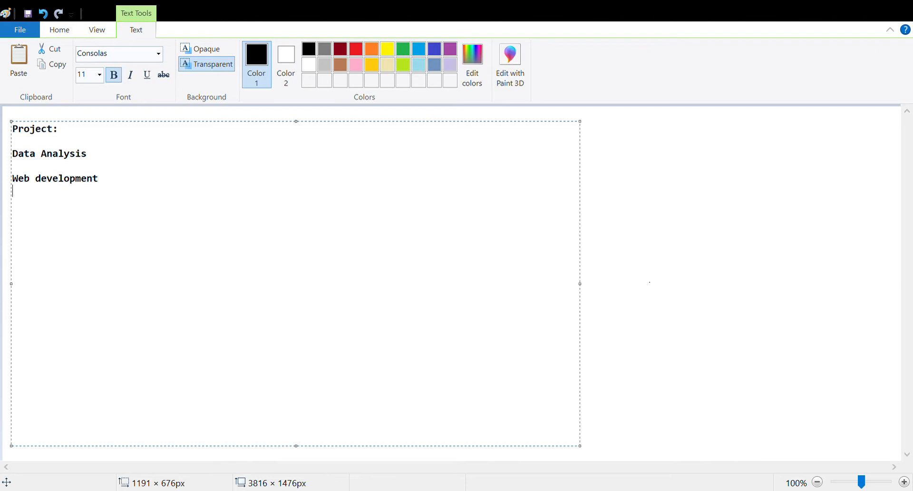
# Step: Add the 'python application' and 'Machine leanring' lines, retyping the misspelled start
pyautogui.write('python d')
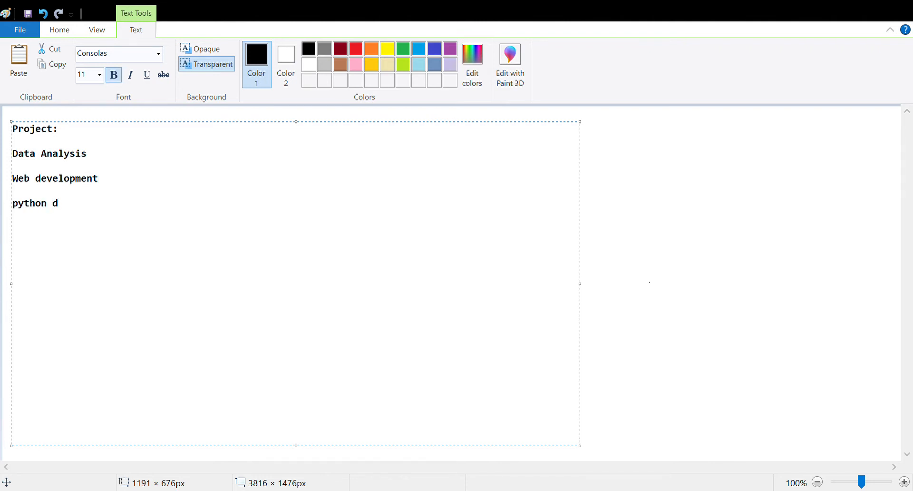
pyautogui.write('application')
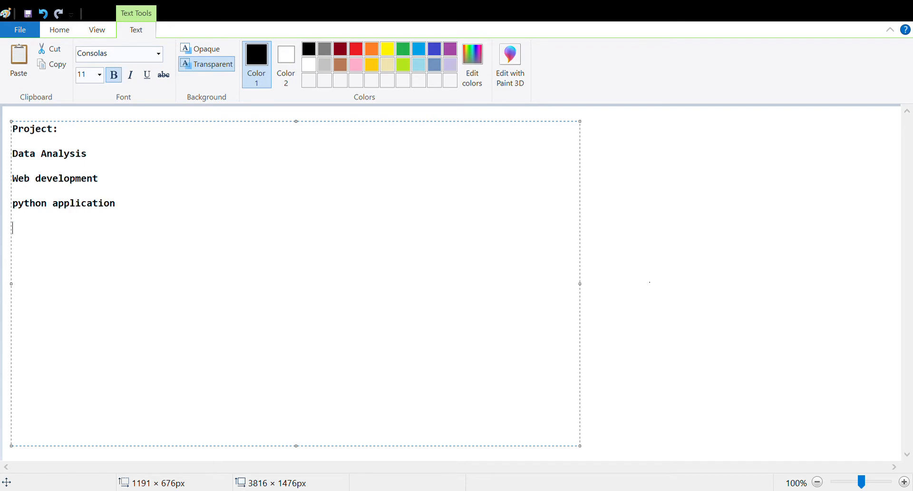
pyautogui.write('Mahci')
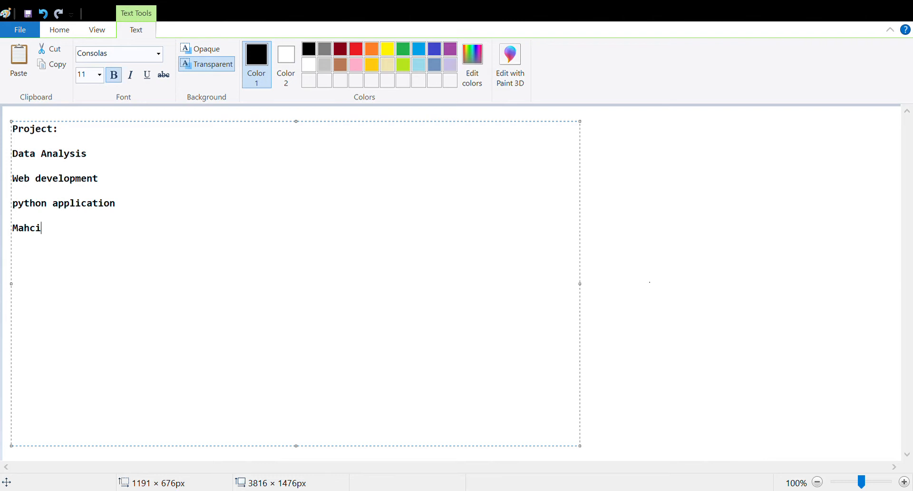
pyautogui.write('Machin')
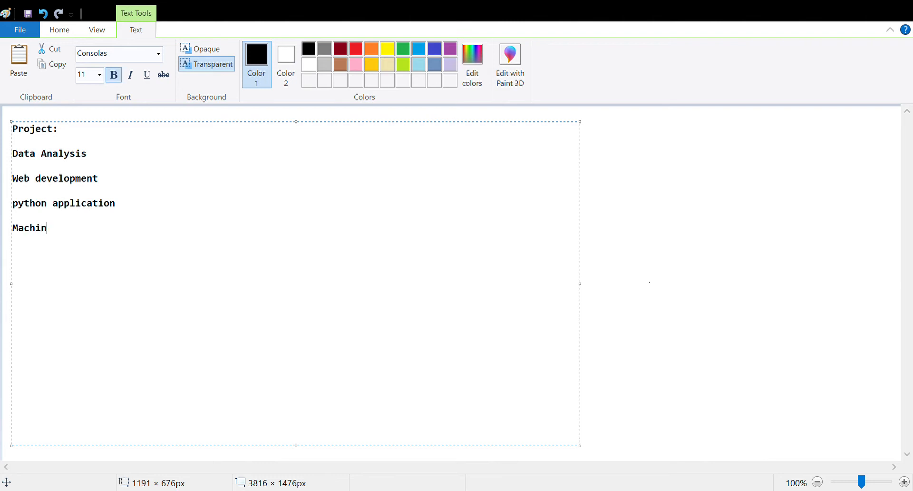
pyautogui.write('eleanr')
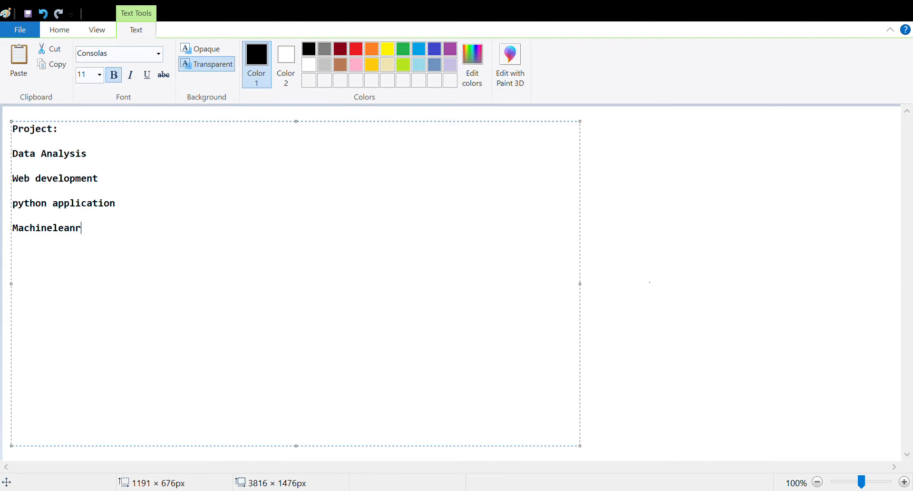
pyautogui.write('ing')
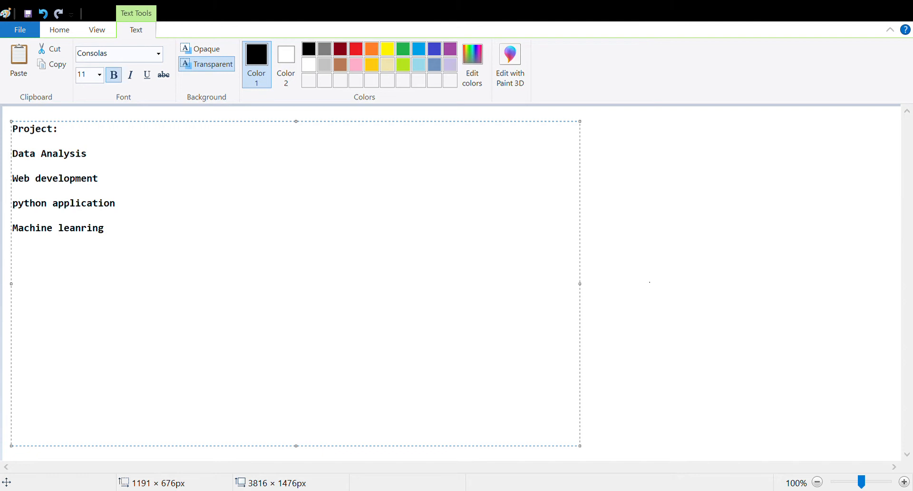
pyautogui.click(58, 228)
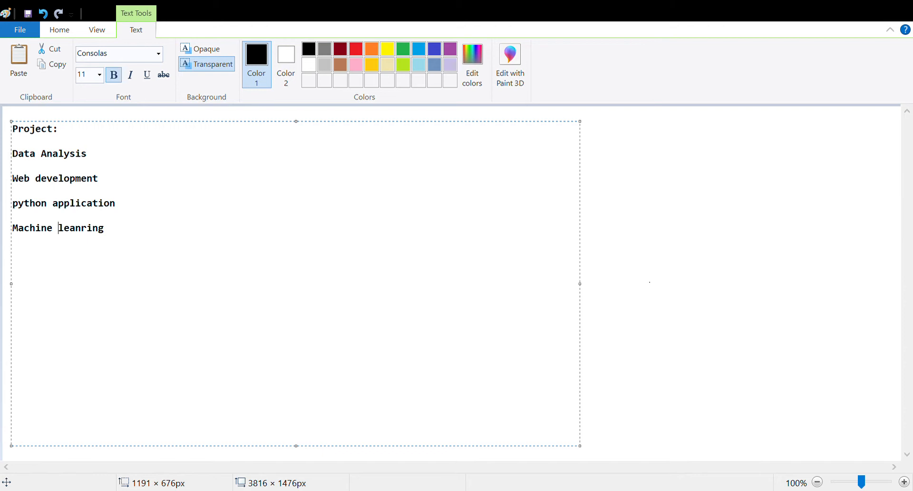
pyautogui.moveTo(132, 246)
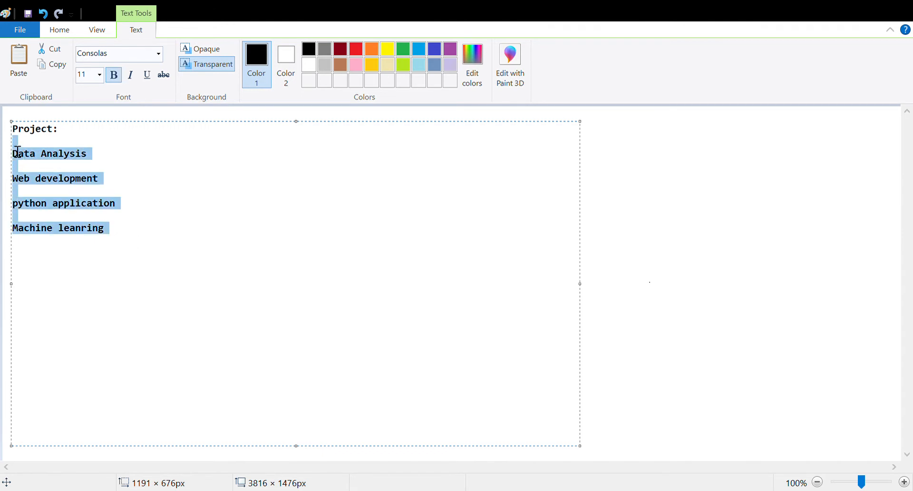
pyautogui.click(125, 202)
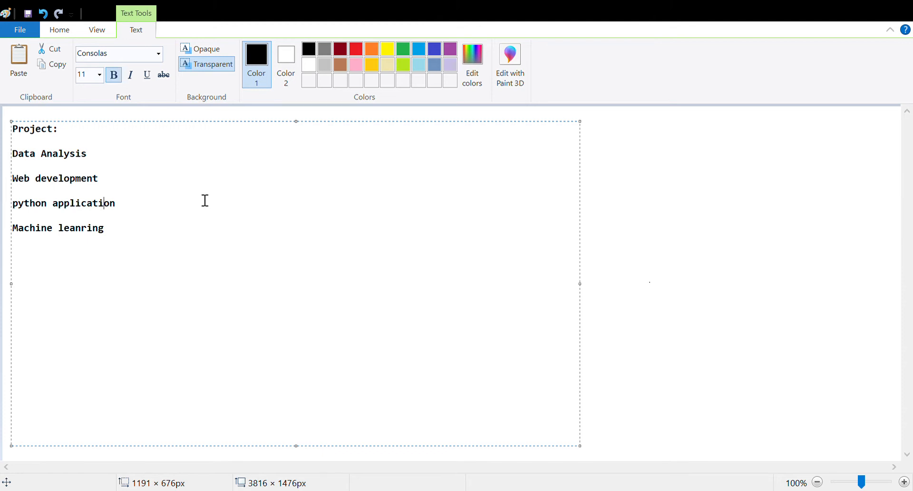
pyautogui.moveTo(142, 175)
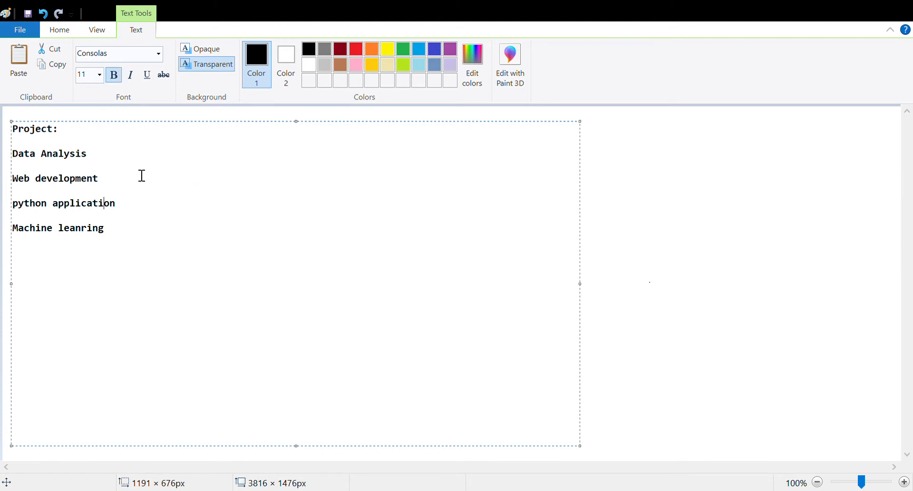
pyautogui.moveTo(89, 179)
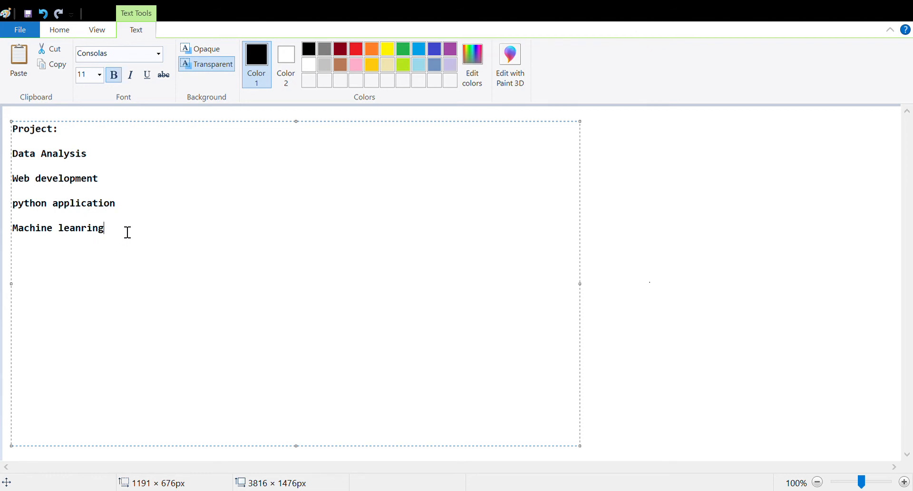
pyautogui.press('Enter')
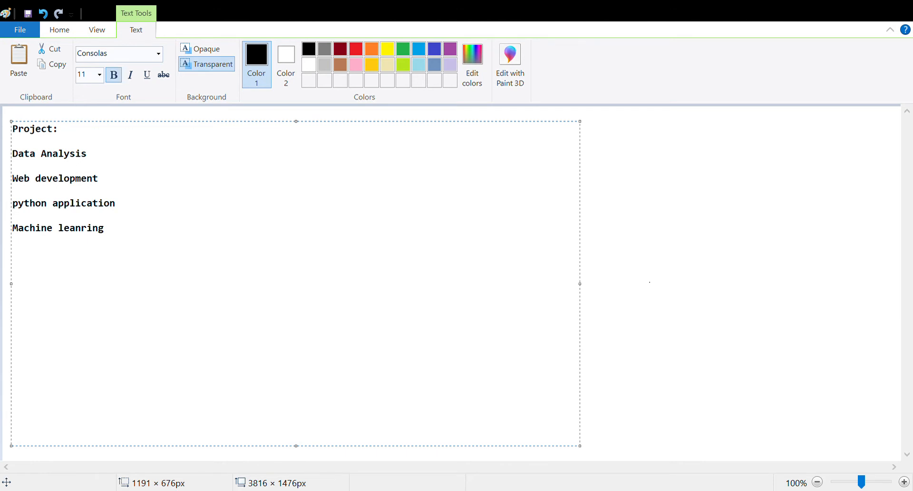
# Step: Type 'Google colab, Jupyter notebook instance', correcting the typos in notebook and instance
pyautogui.write('Google c')
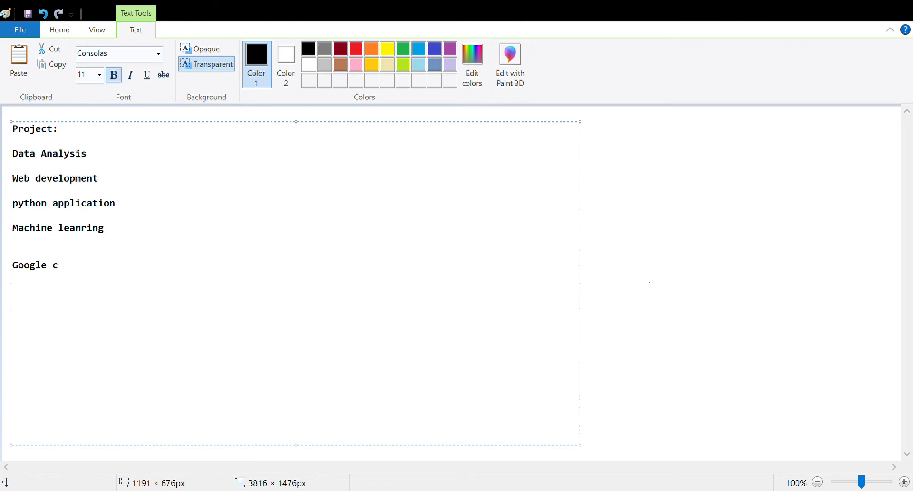
pyautogui.write('olab')
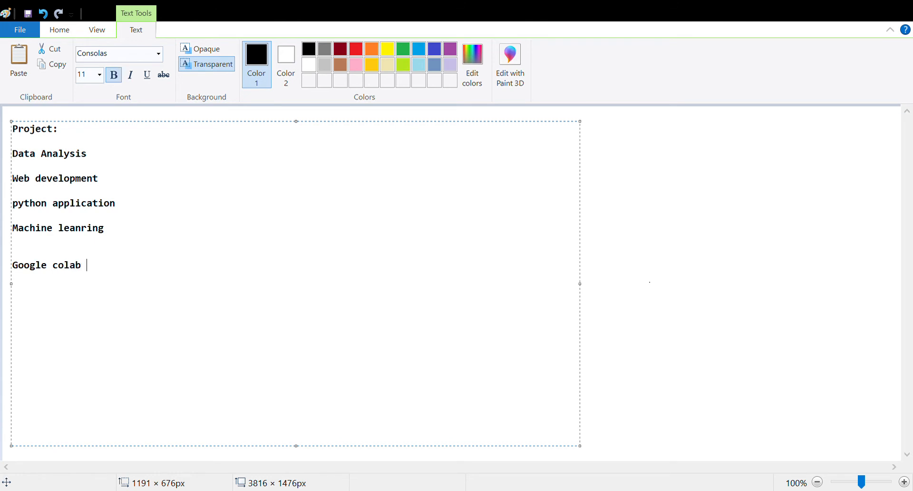
pyautogui.write(',')
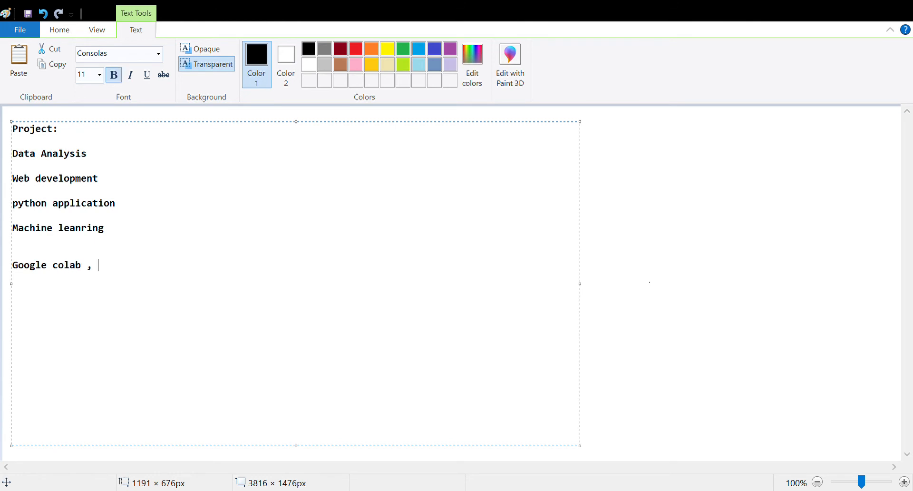
pyautogui.write('Jupyter')
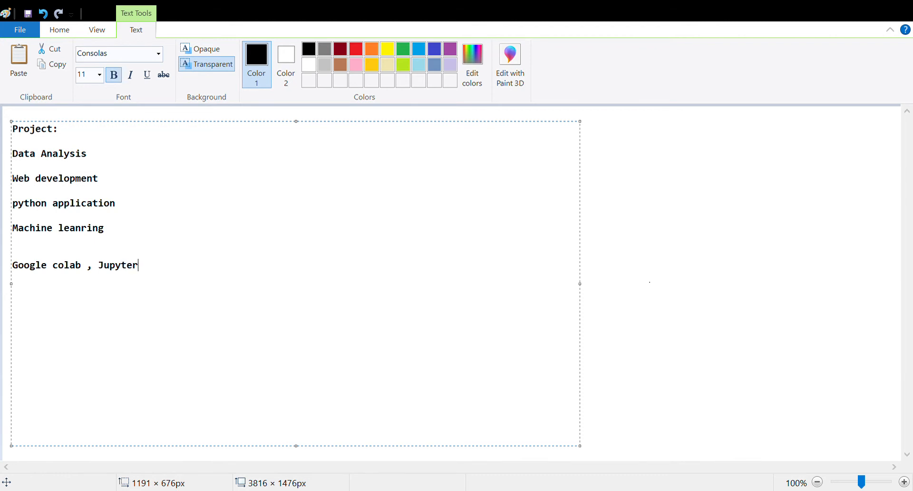
pyautogui.write('notebbok')
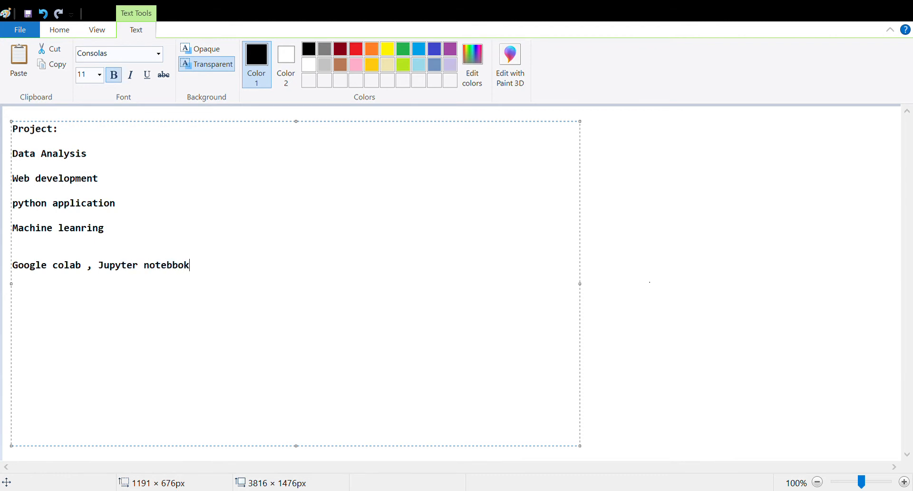
pyautogui.press('Backspace')
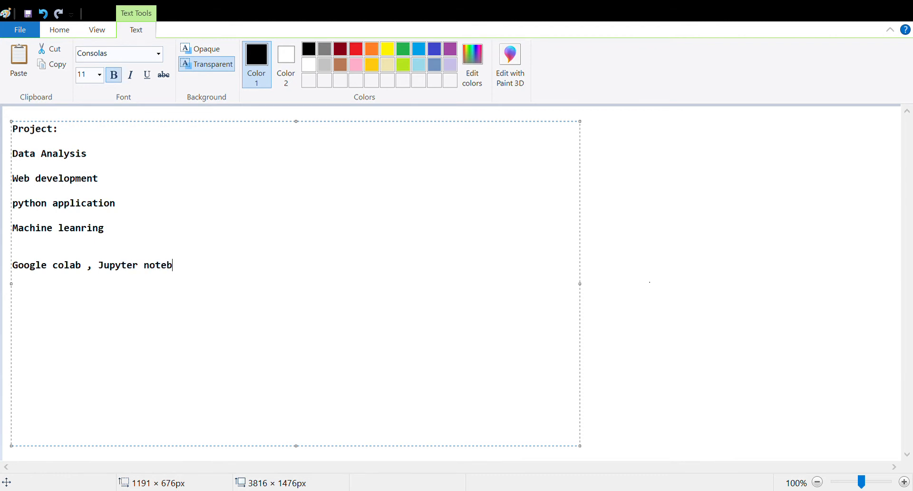
pyautogui.write('ook instamc')
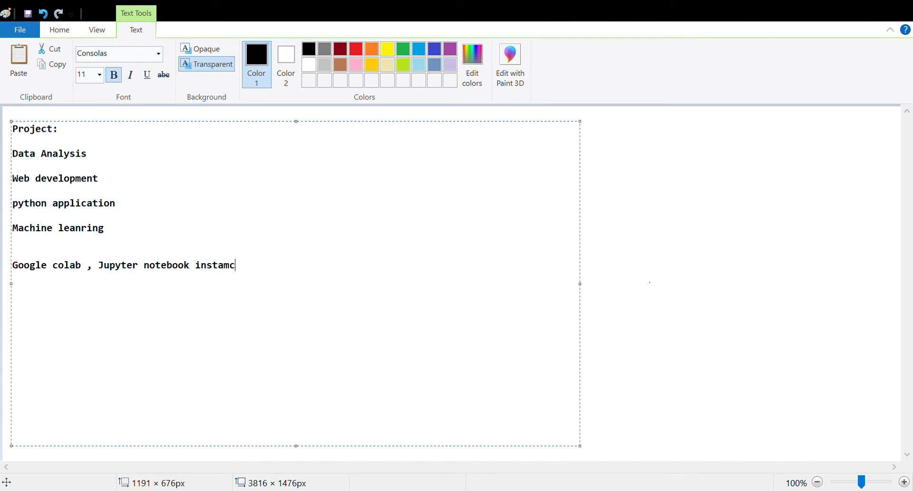
pyautogui.write('e')
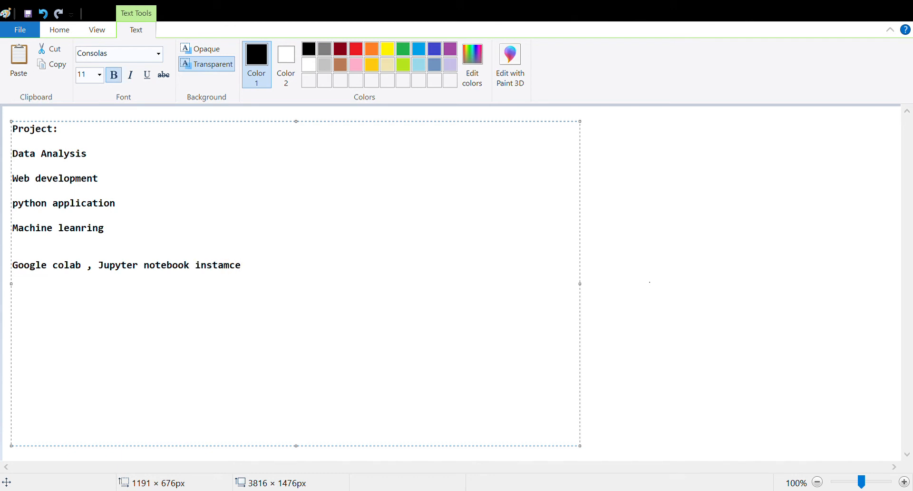
pyautogui.press('BackSpace')
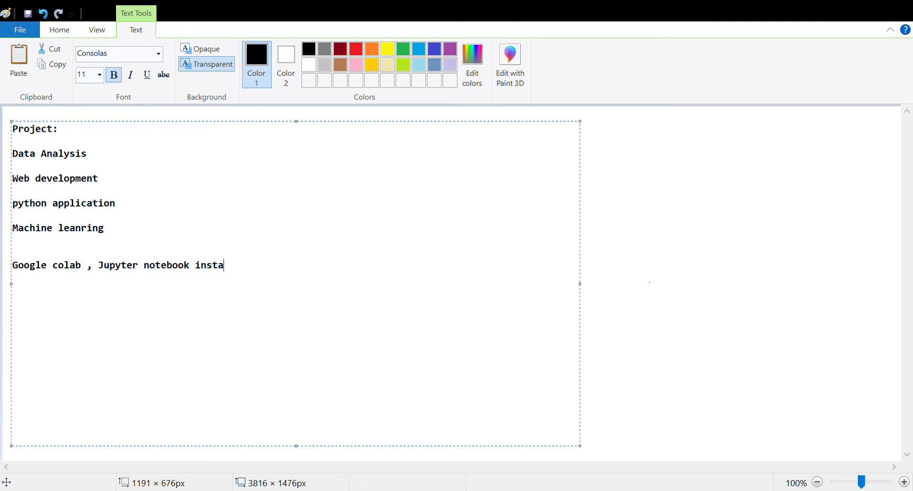
pyautogui.write('nce in googl')
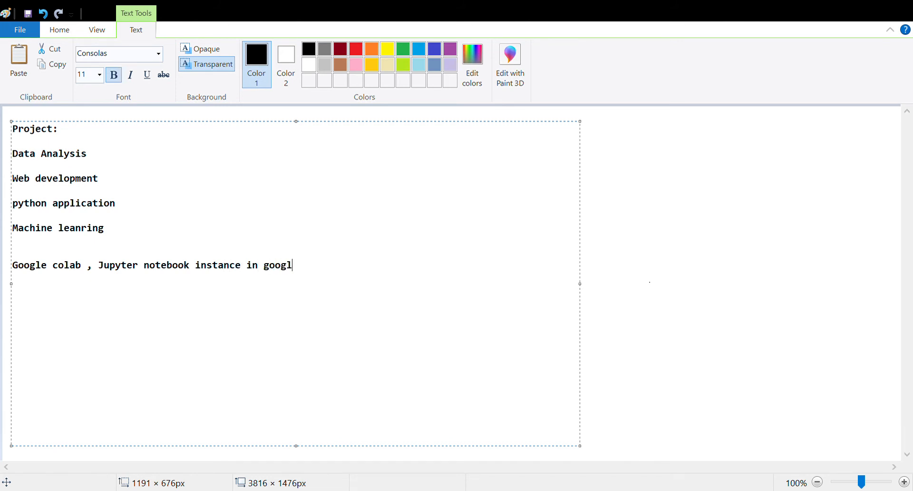
# Step: Finish the note with 'in google cloud, we are directly using to read data'
pyautogui.write('e clou')
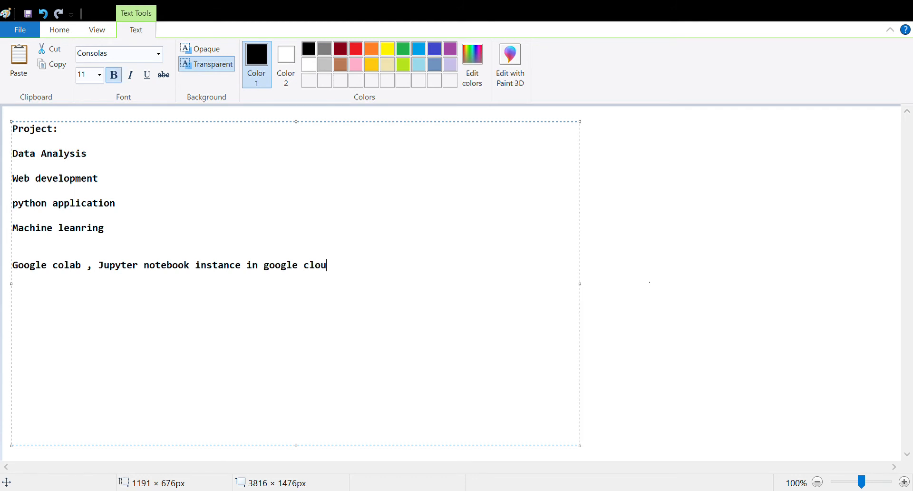
pyautogui.write('d')
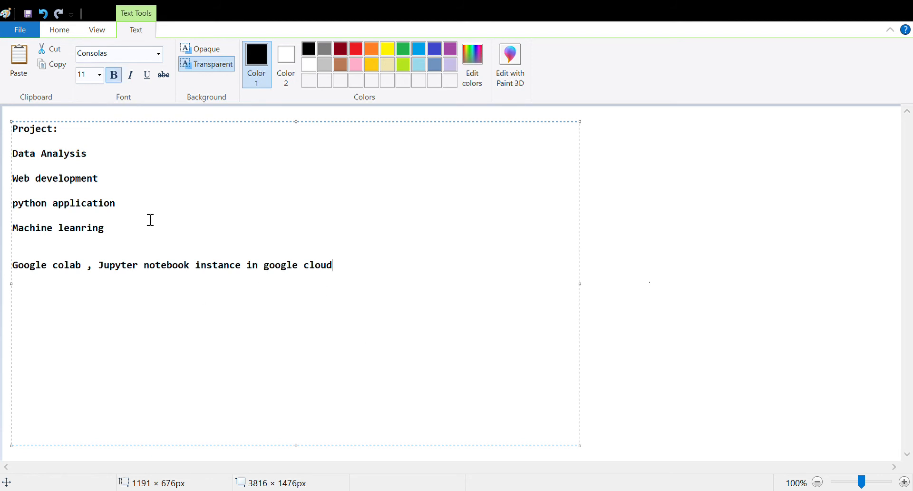
pyautogui.moveTo(366, 287)
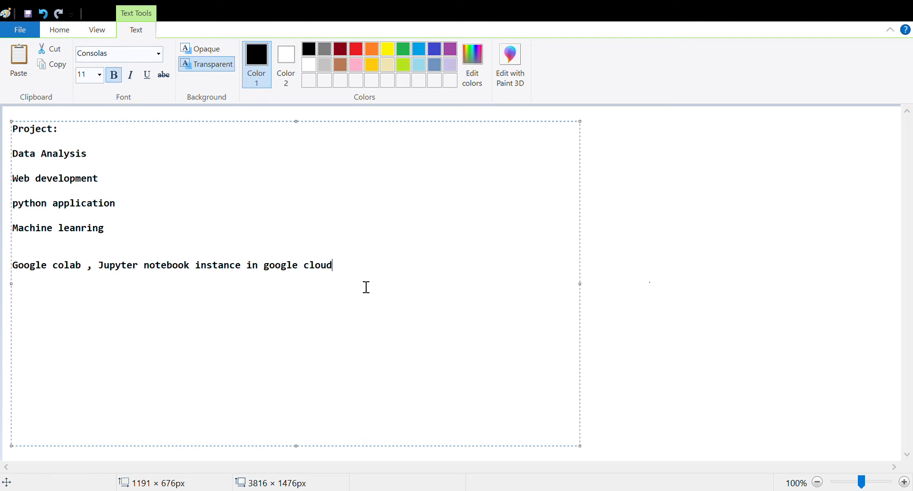
pyautogui.write('", "')
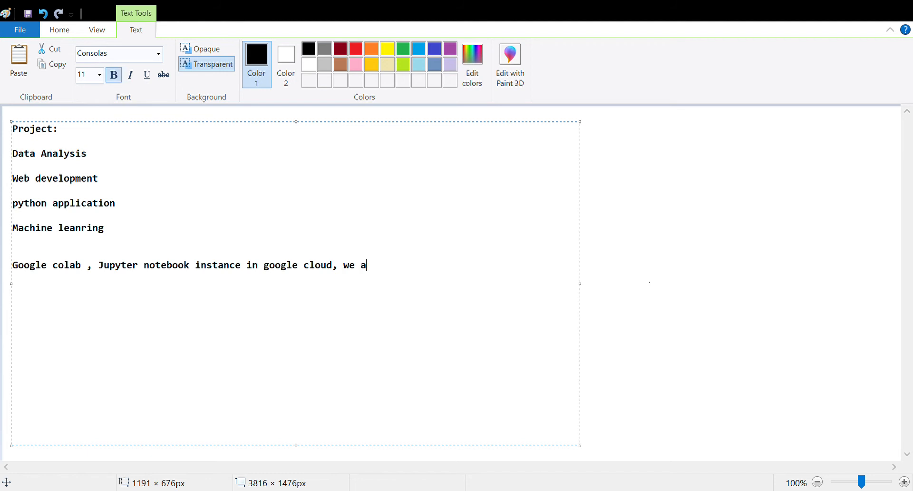
pyautogui.write('re direct')
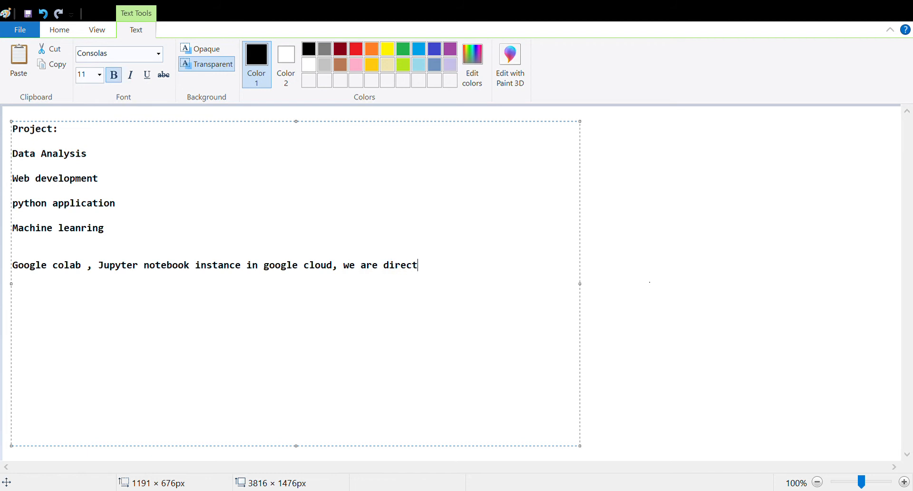
pyautogui.write('ly')
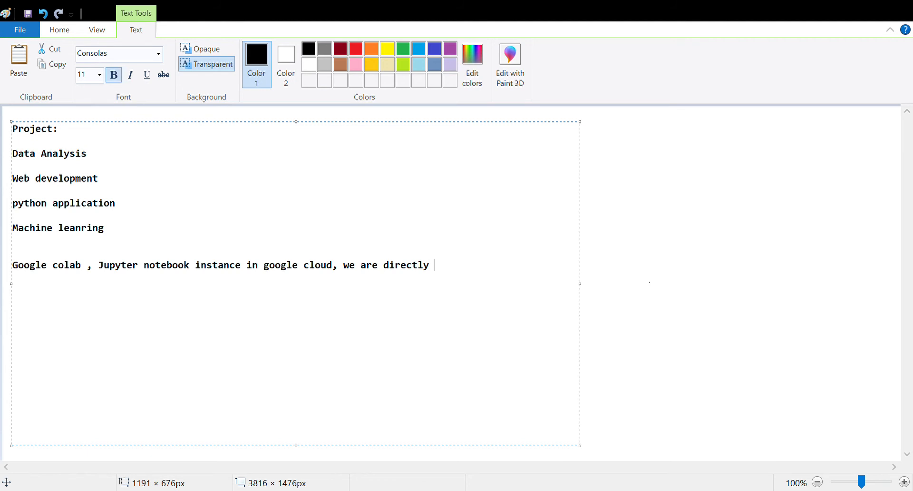
pyautogui.write('using')
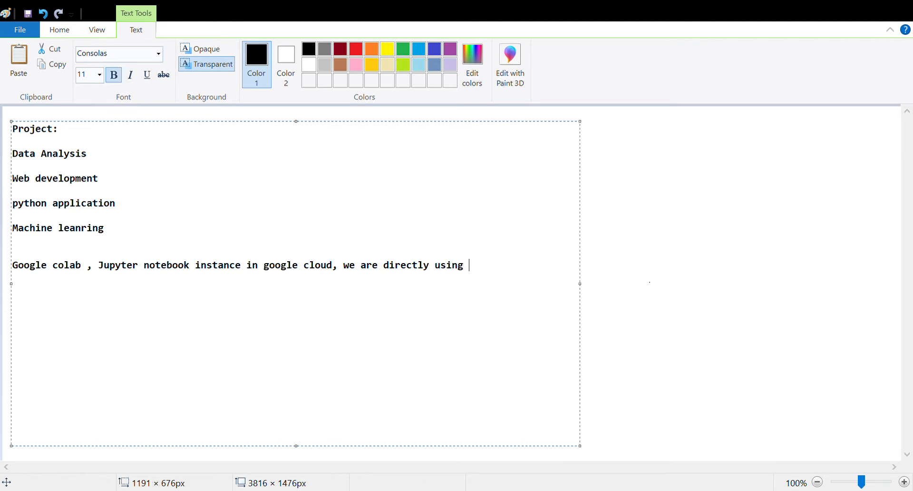
pyautogui.write('to read da')
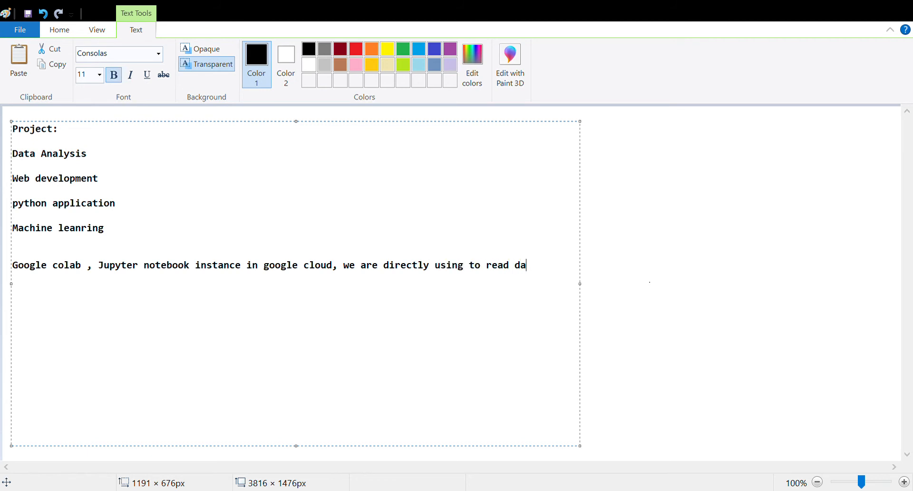
pyautogui.write('ta')
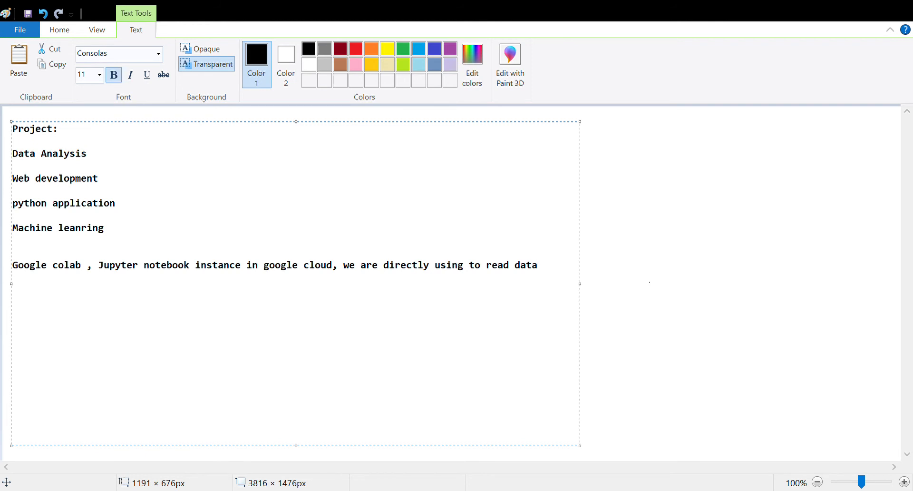
pyautogui.click(103, 226)
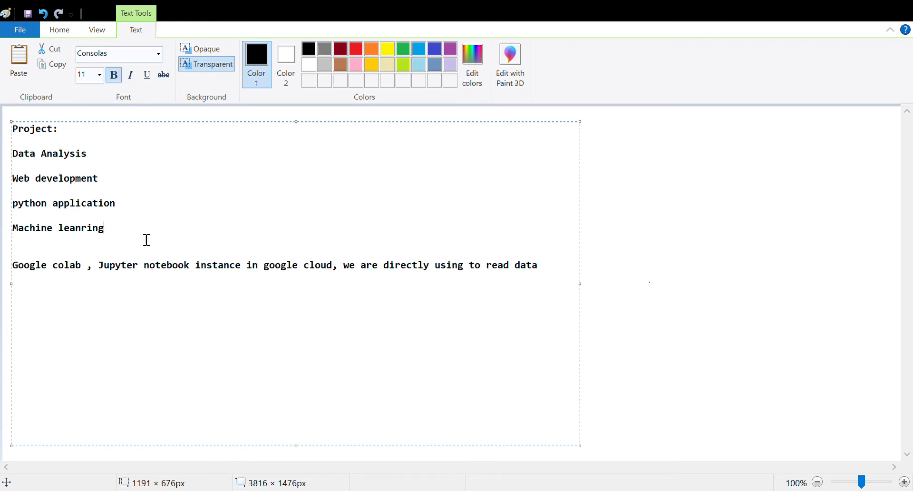
# Step: Type the storage and bigquery Notebook reading lines, then begin a 'D' line
pyautogui.write('readi')
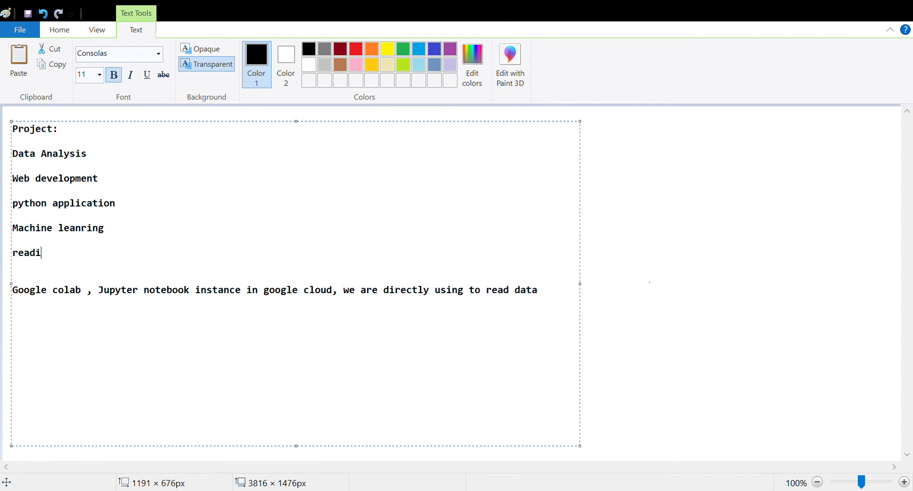
pyautogui.write('ng data from')
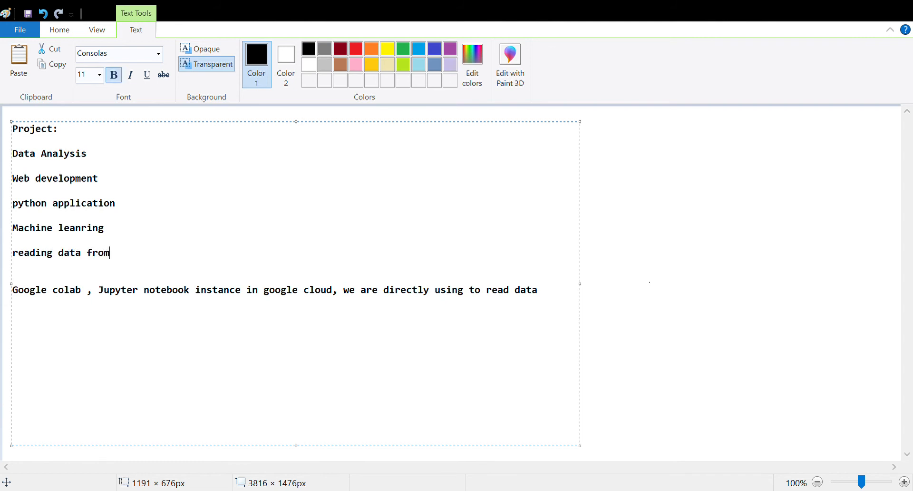
pyautogui.write('storage in Notebook')
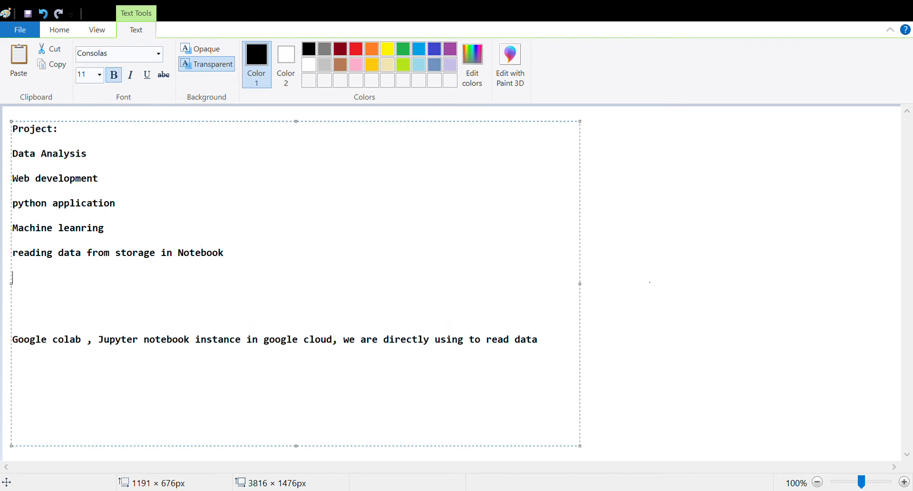
pyautogui.write('Reading')
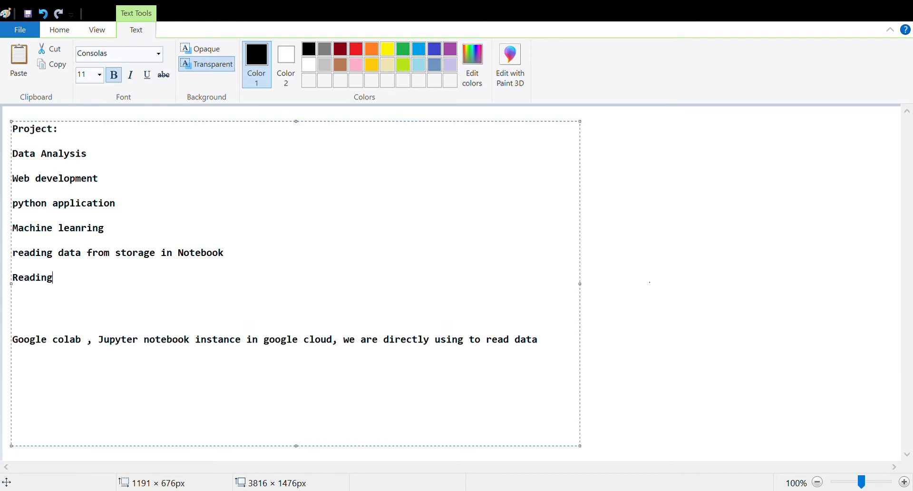
pyautogui.write('Data from')
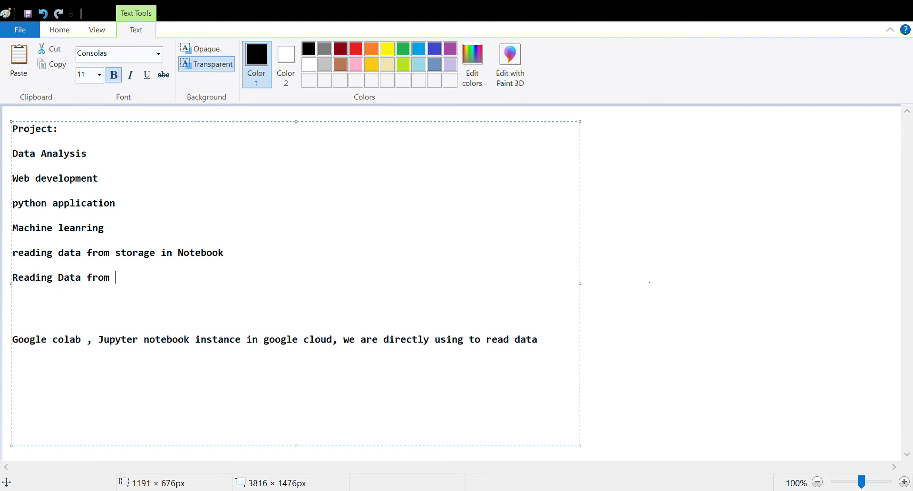
pyautogui.write('big')
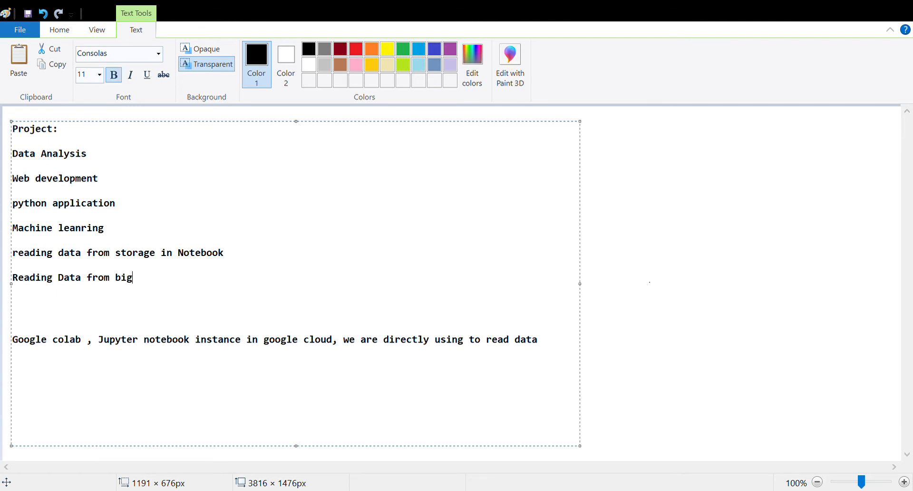
pyautogui.write('query in Not')
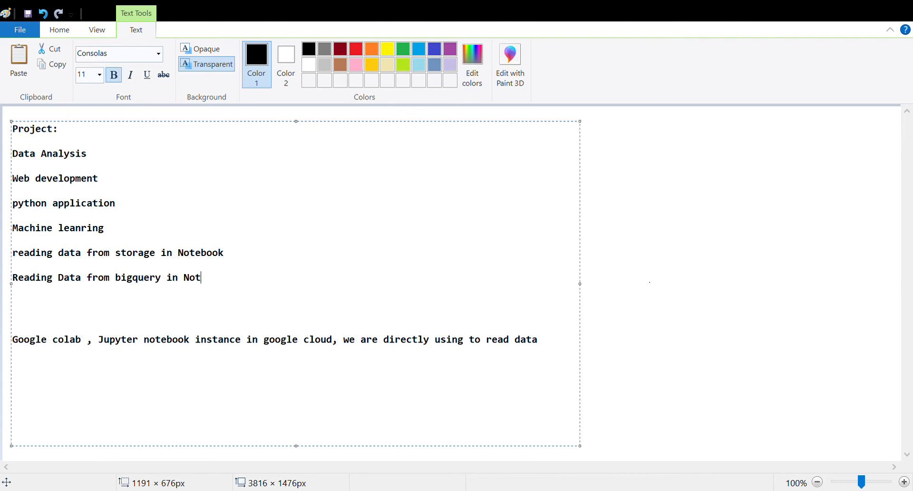
pyautogui.write('ebook')
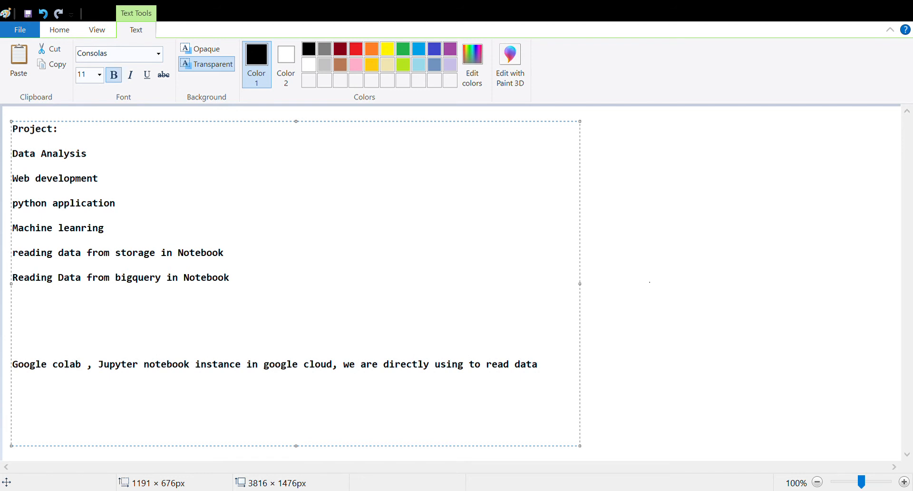
pyautogui.write('Data st')
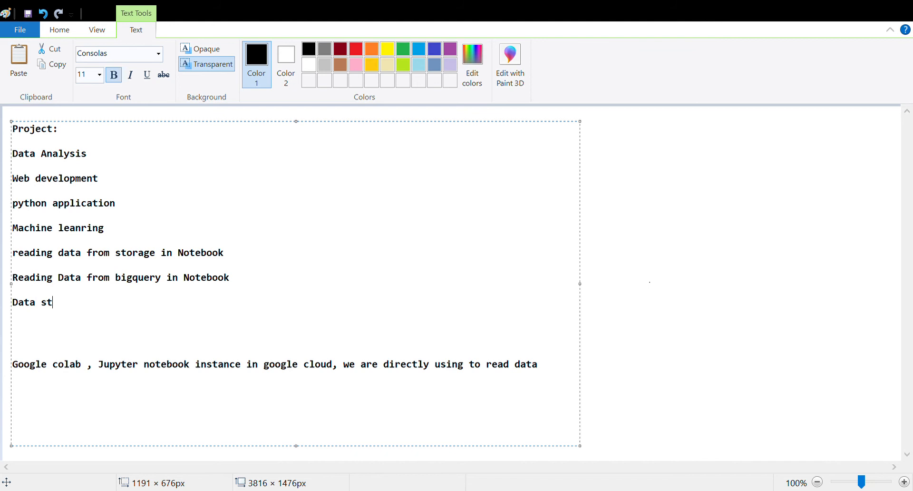
# Step: Complete 'Data stdio' and add 'How you can visualize your data' below it
pyautogui.write('dio')
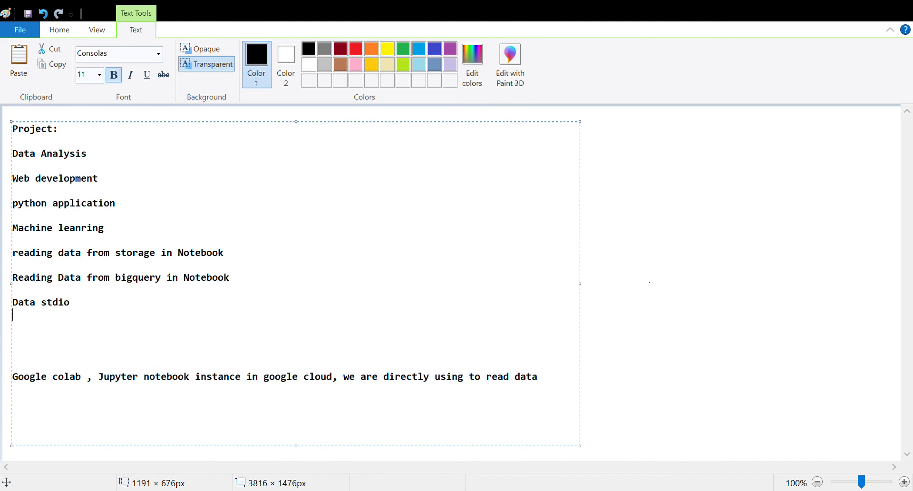
pyautogui.write('How you can v')
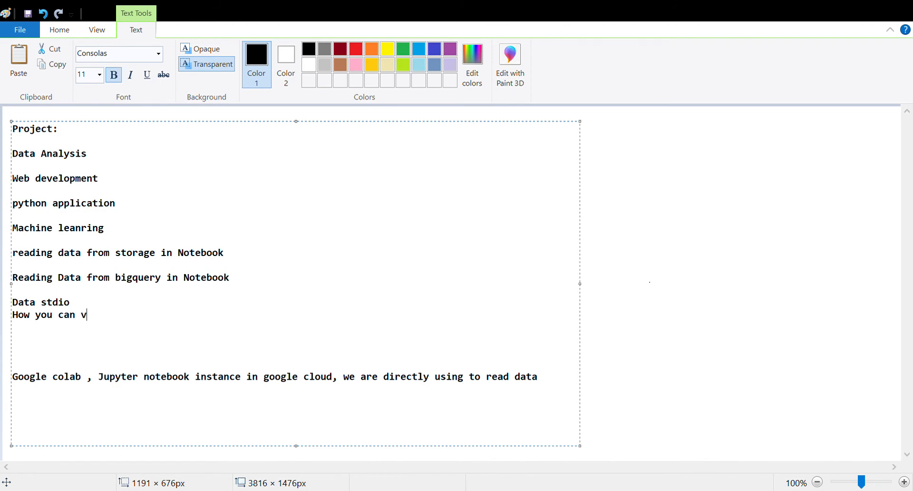
pyautogui.write('isualize')
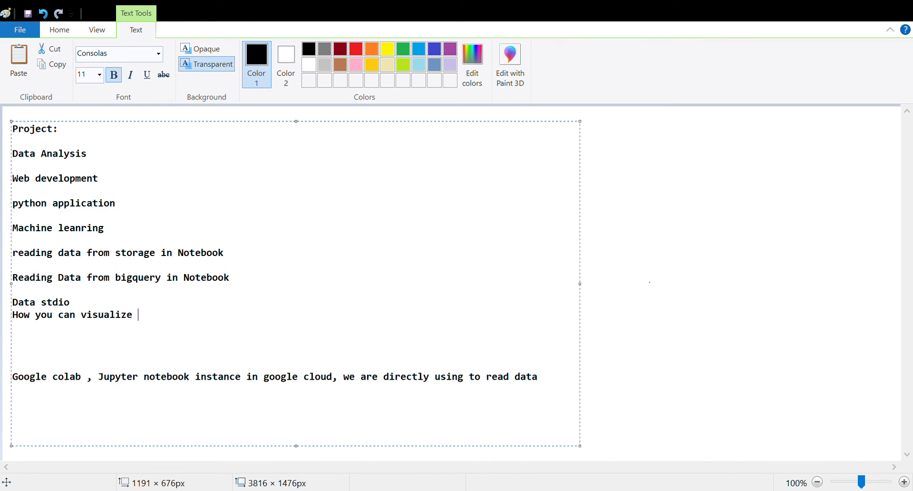
pyautogui.write('you')
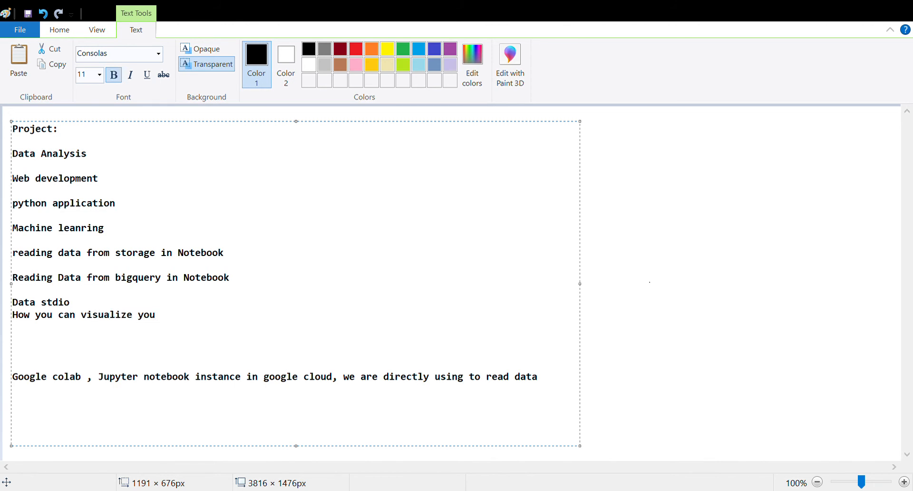
pyautogui.write('r data')
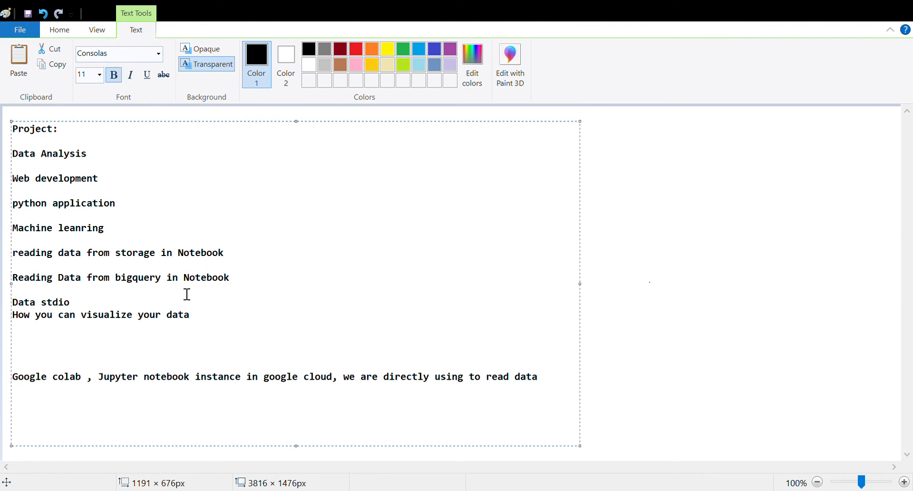
pyautogui.moveTo(454, 250)
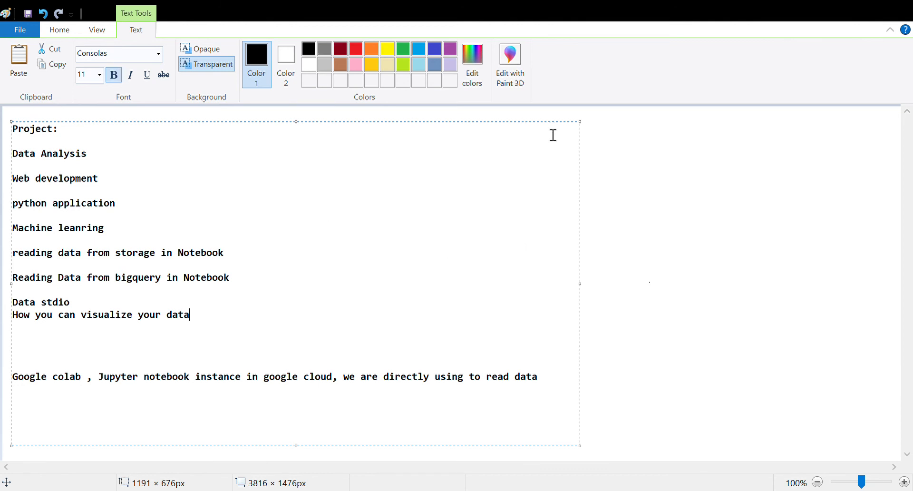
pyautogui.moveTo(533, 142)
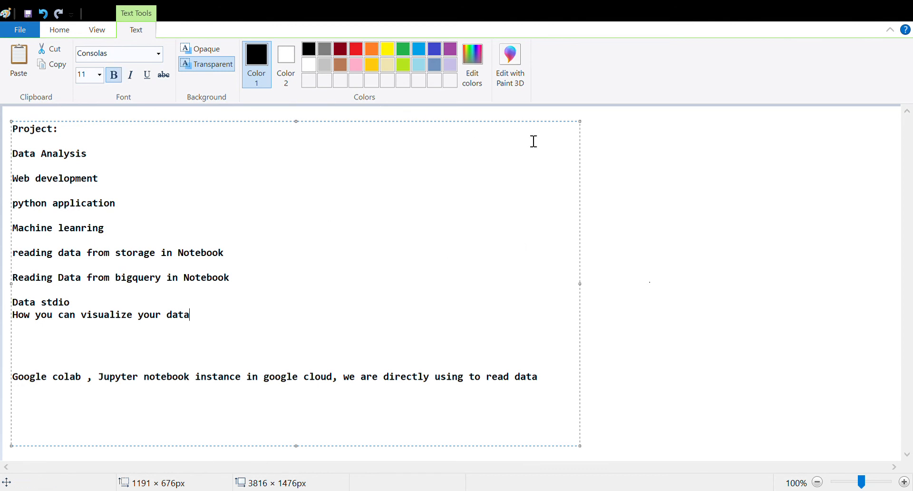
pyautogui.moveTo(727, 200)
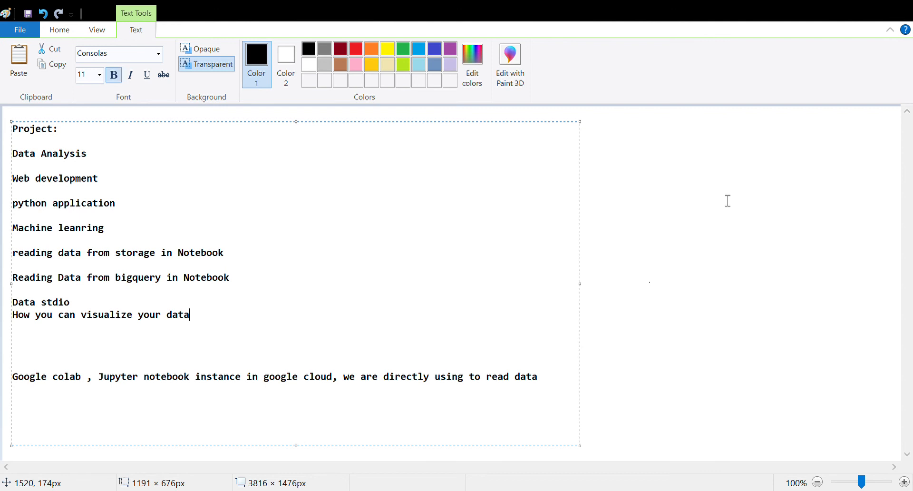
pyautogui.moveTo(666, 270)
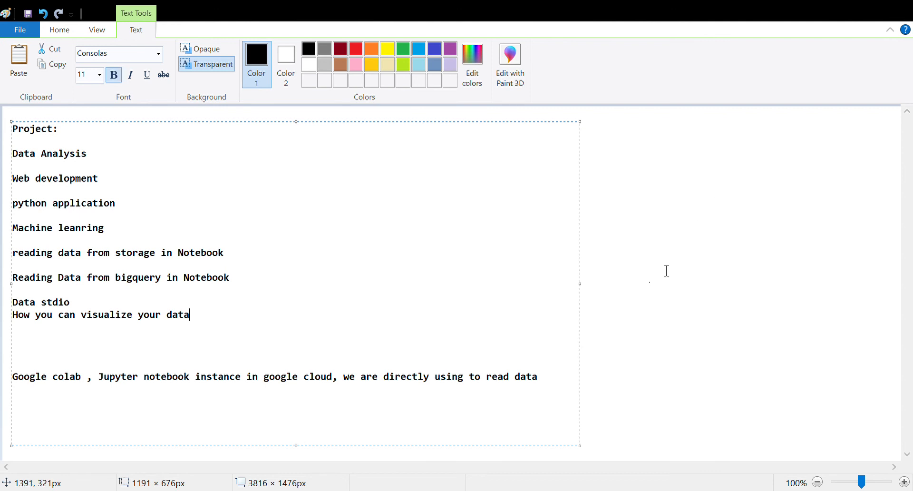
pyautogui.moveTo(575, 218)
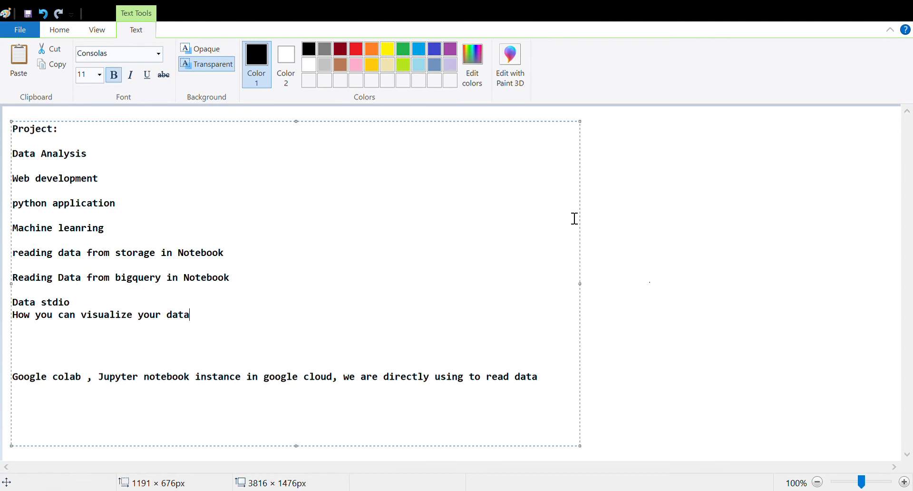
pyautogui.moveTo(767, 242)
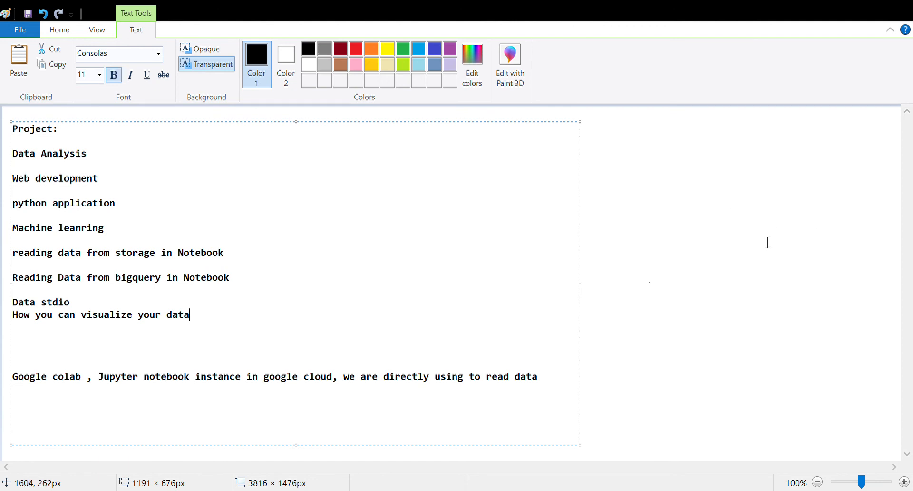
pyautogui.moveTo(526, 223)
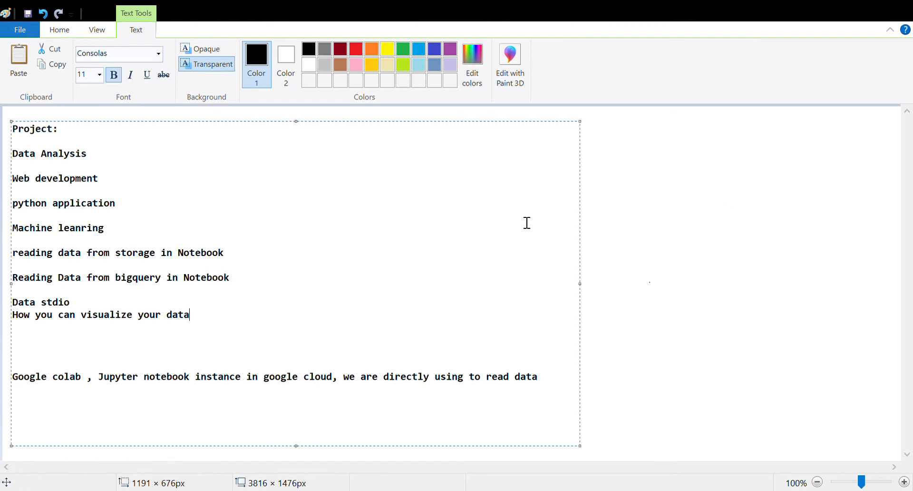
pyautogui.moveTo(547, 231)
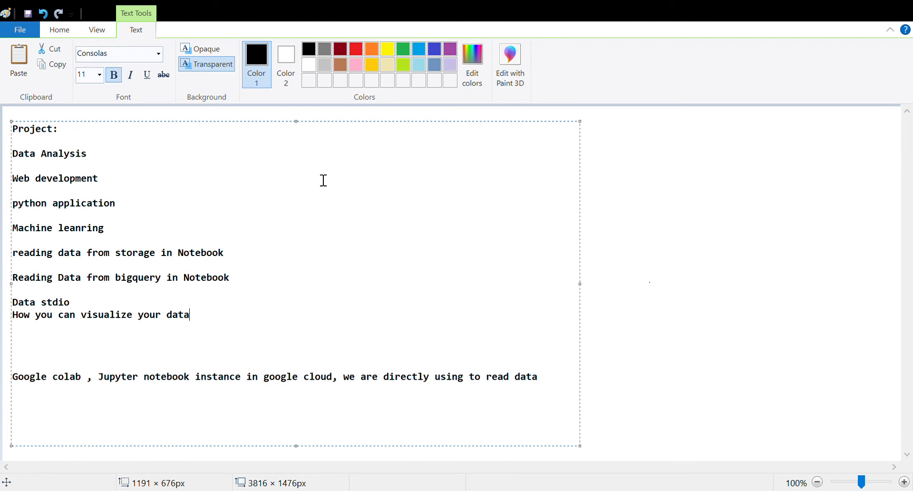
pyautogui.moveTo(566, 225)
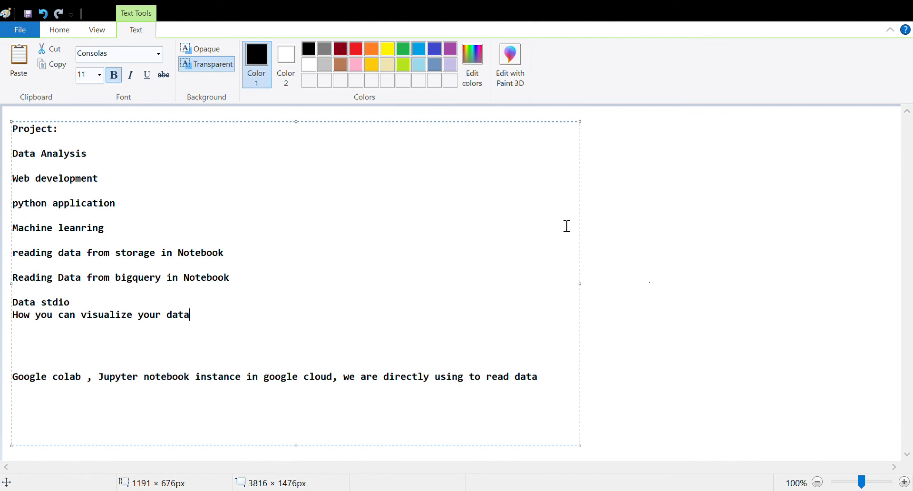
pyautogui.moveTo(230, 330)
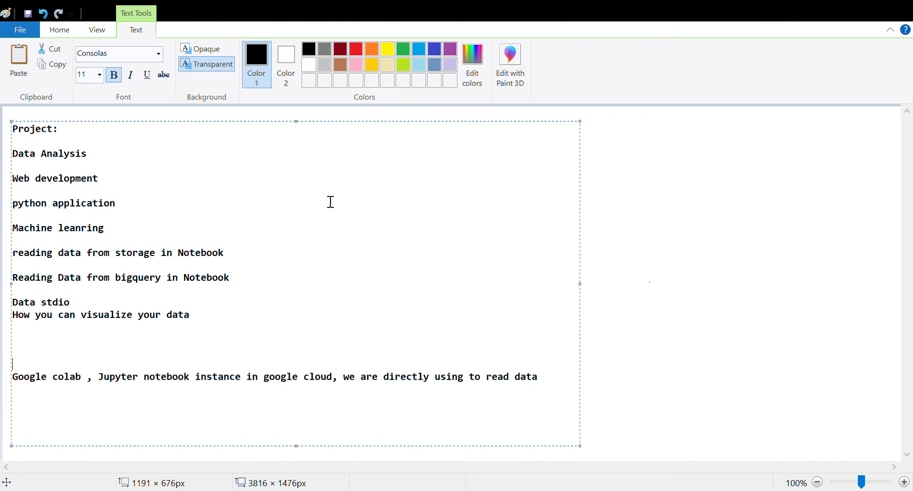
# Step: Append '- Covid Data analysis project' after 'Data Analysis', fixing the mistyped 'COv'
pyautogui.click(87, 153)
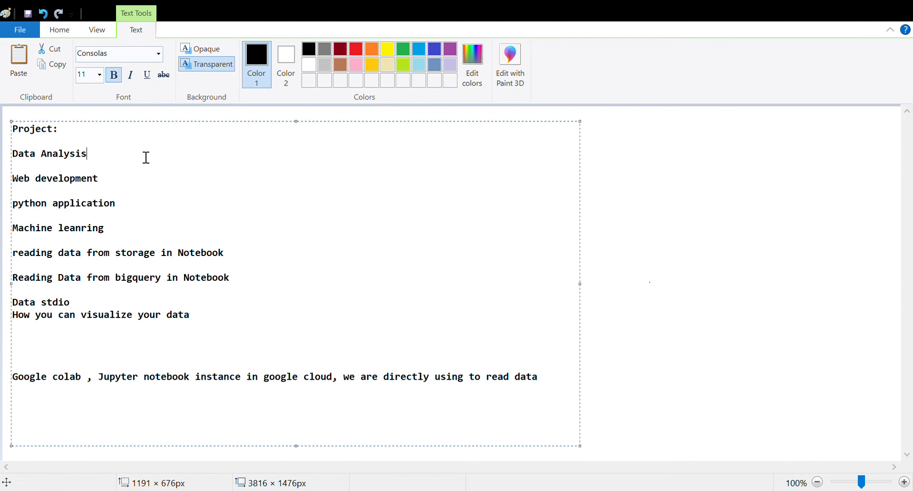
pyautogui.write('- COv')
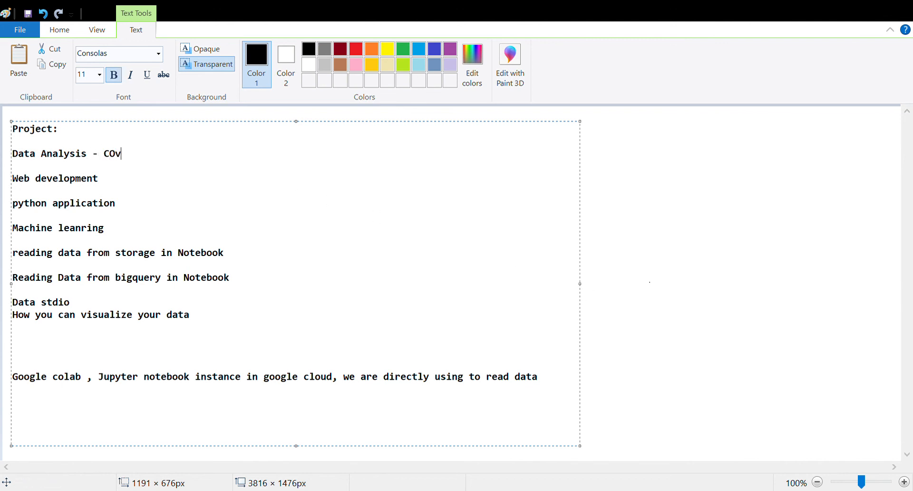
pyautogui.press('backspace')
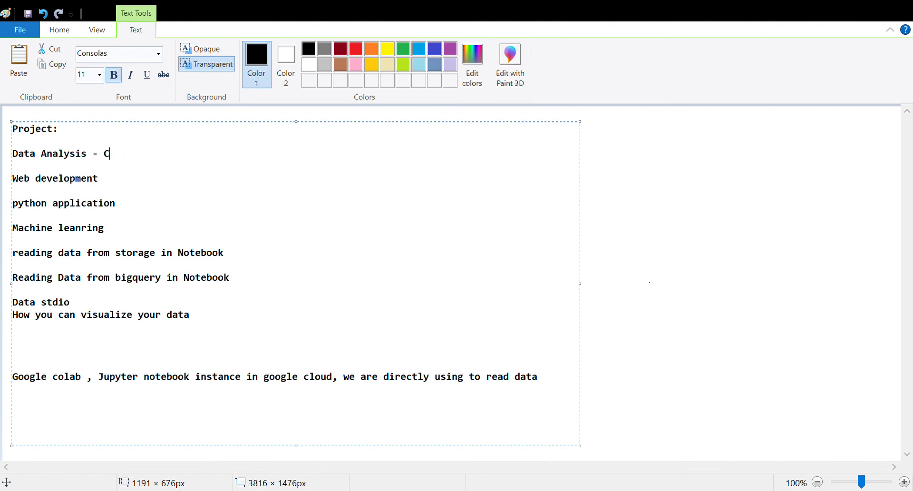
pyautogui.write('ovid')
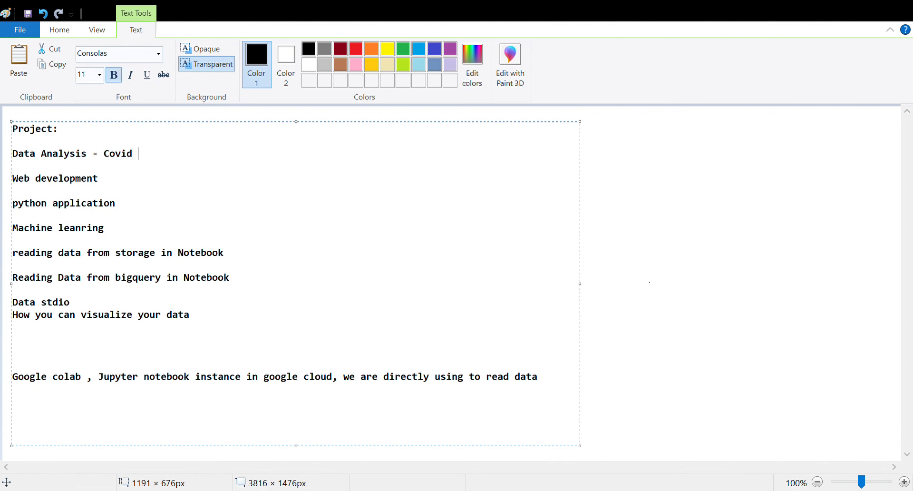
pyautogui.write('Data anal')
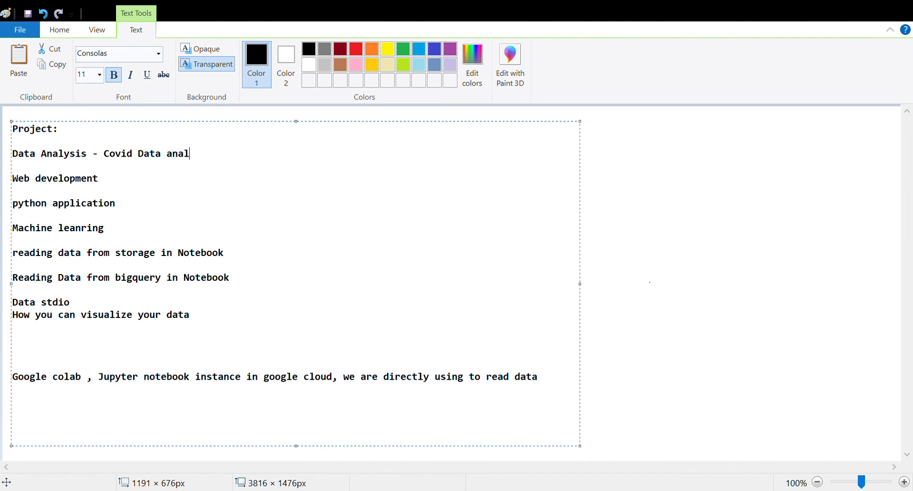
pyautogui.write('ysis pro')
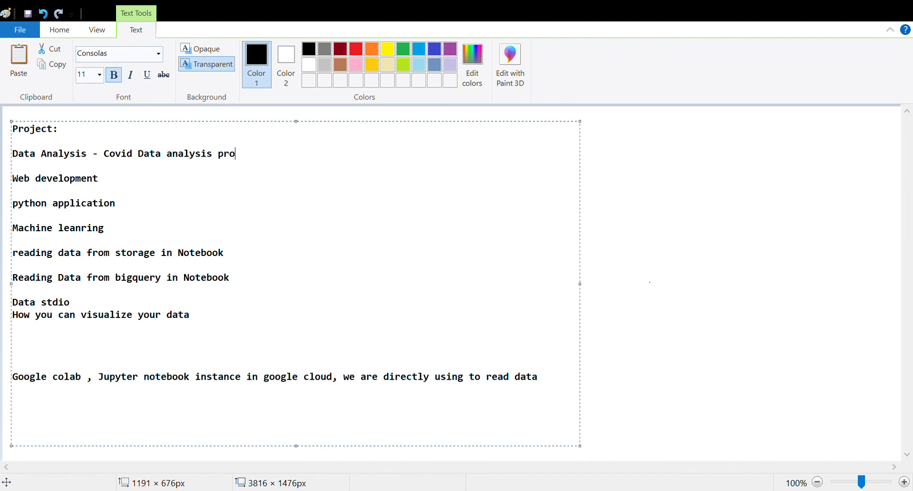
pyautogui.write('ject')
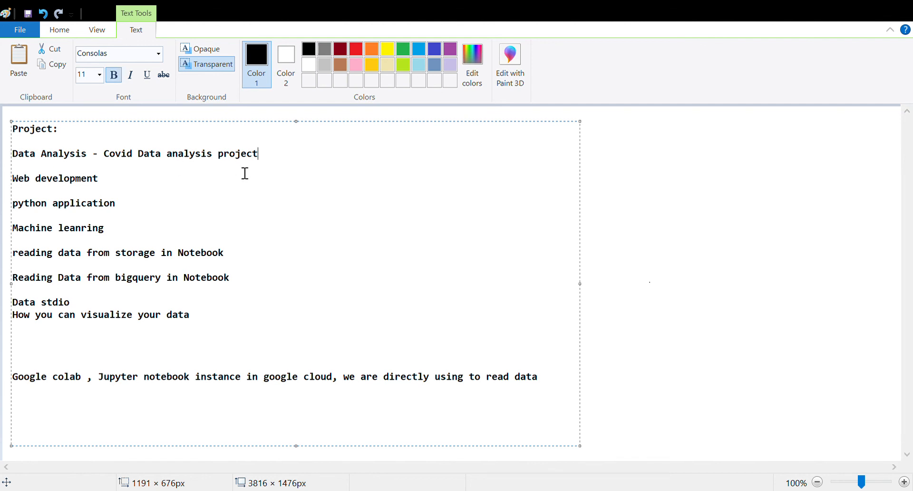
pyautogui.moveTo(274, 166)
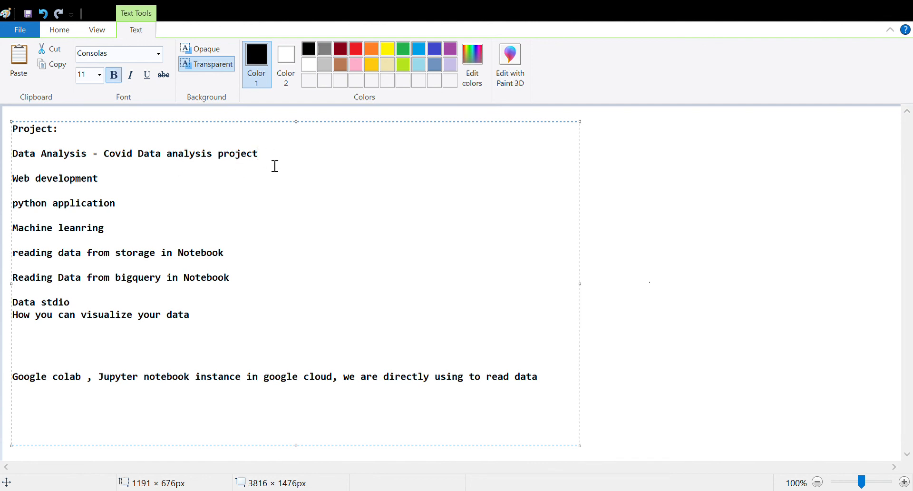
pyautogui.moveTo(156, 286)
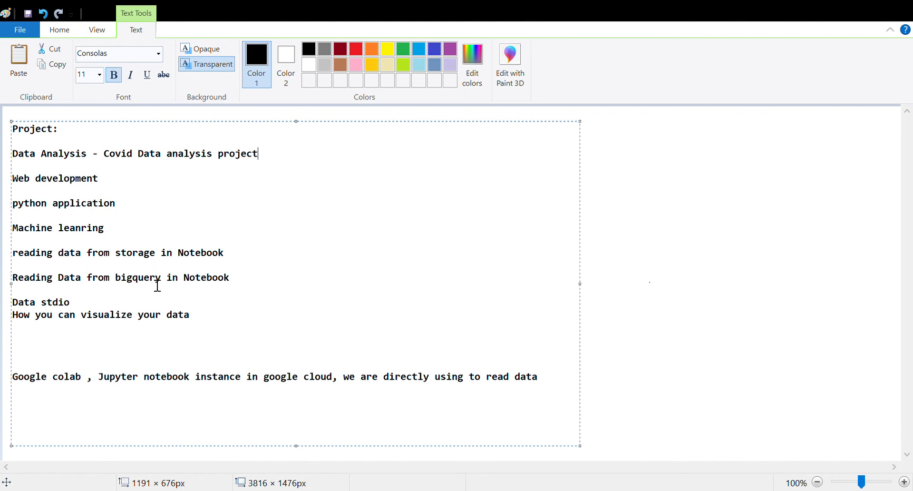